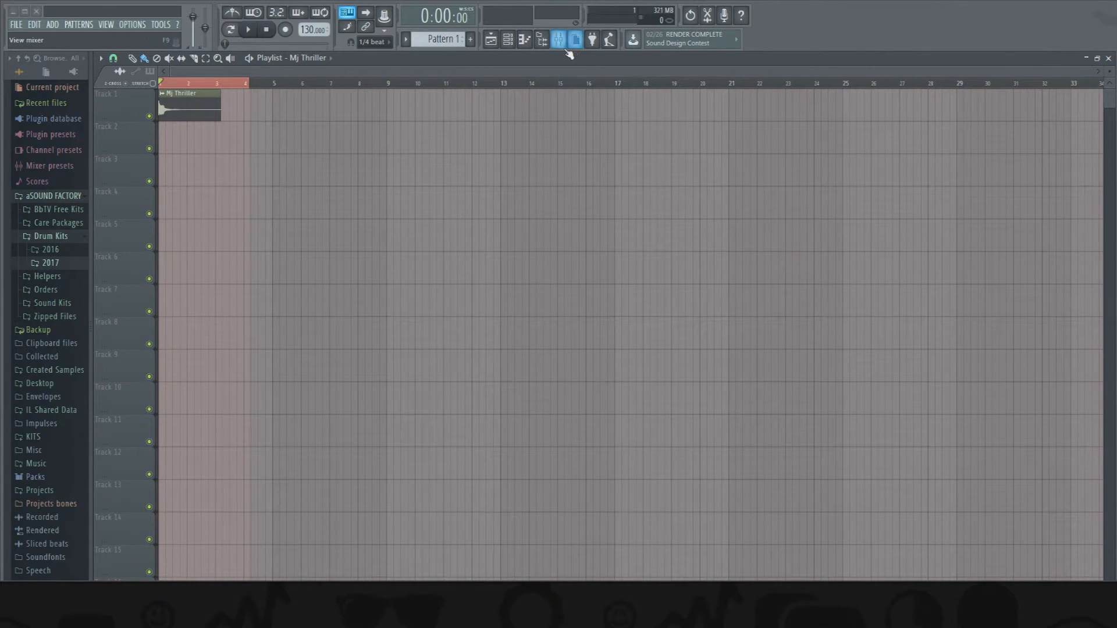
- Render the Mixer's Master track to a wave file, hearing the default completion sound
click(573, 40)
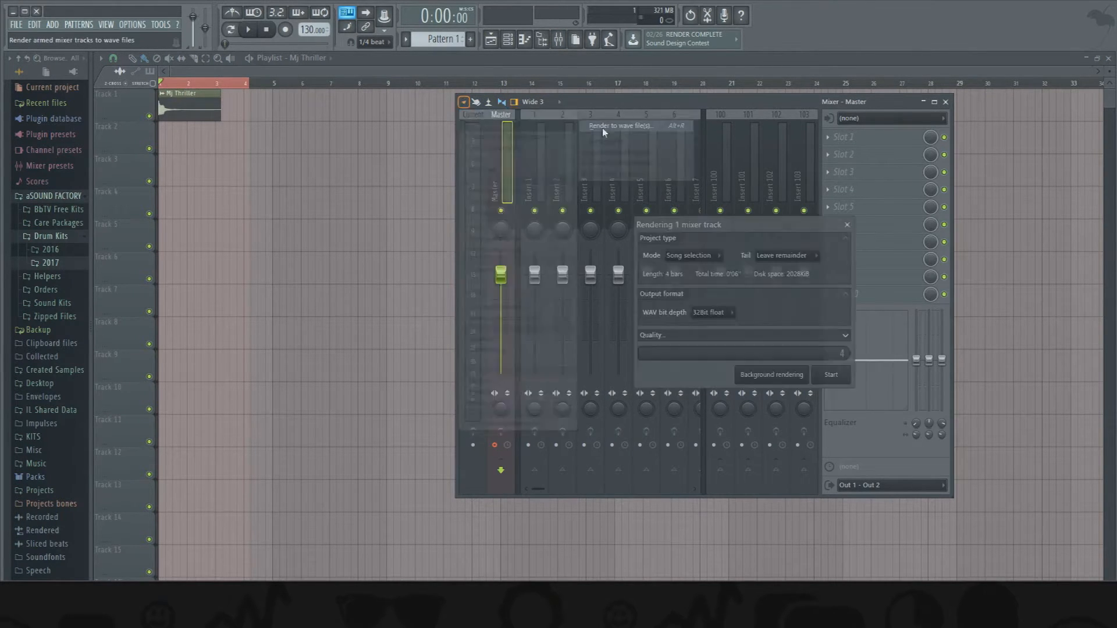
click(829, 375)
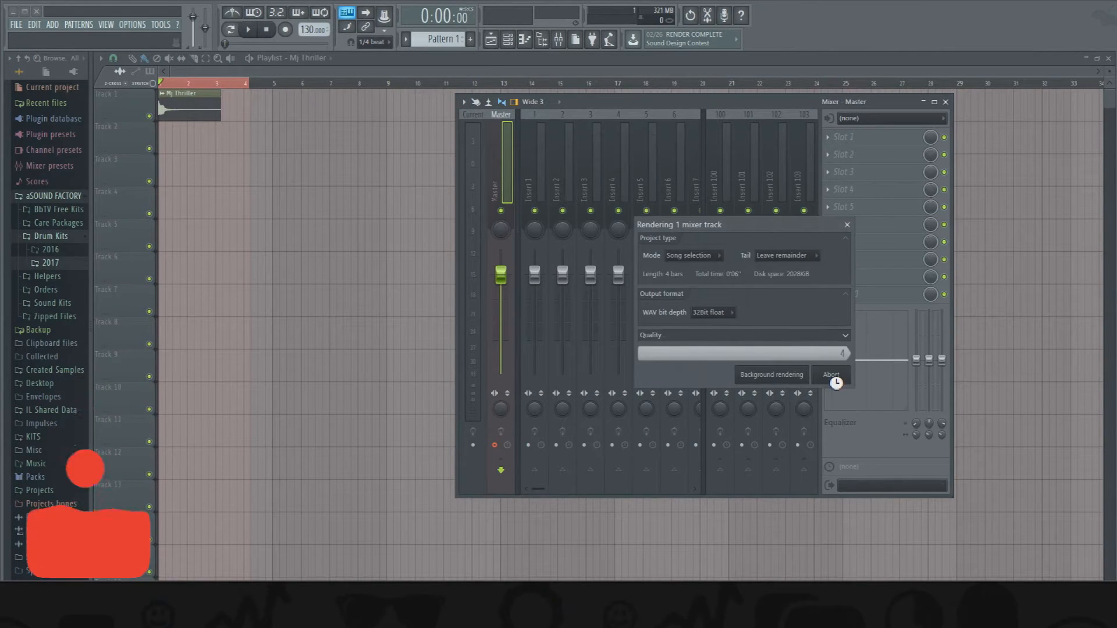
click(829, 374)
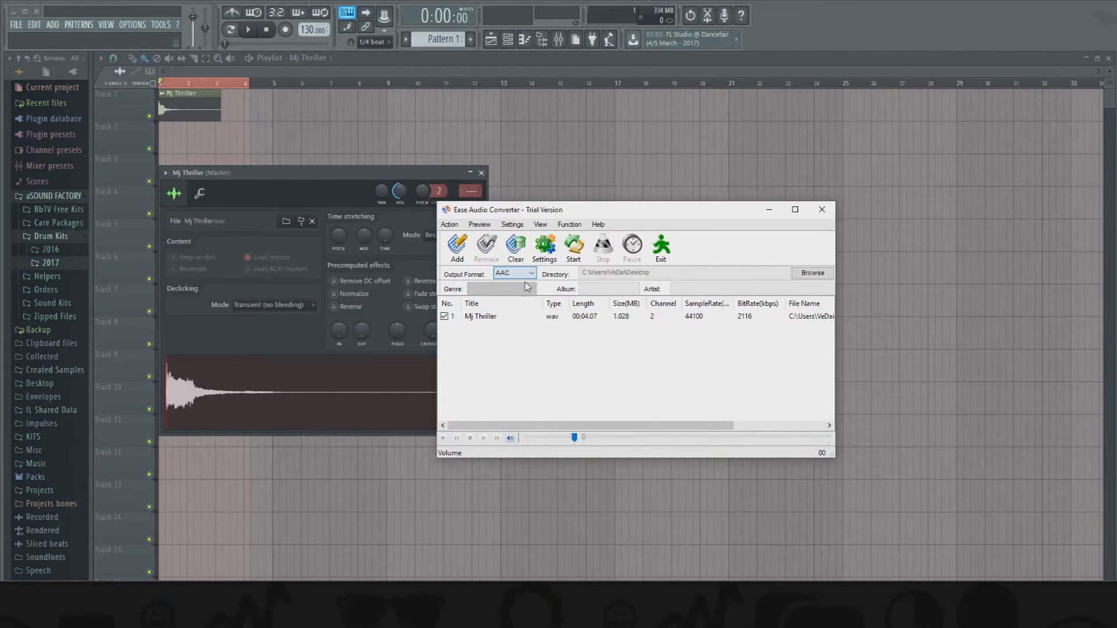
- Convert the rendered Mj Thriller WAV to WV output format
click(530, 273)
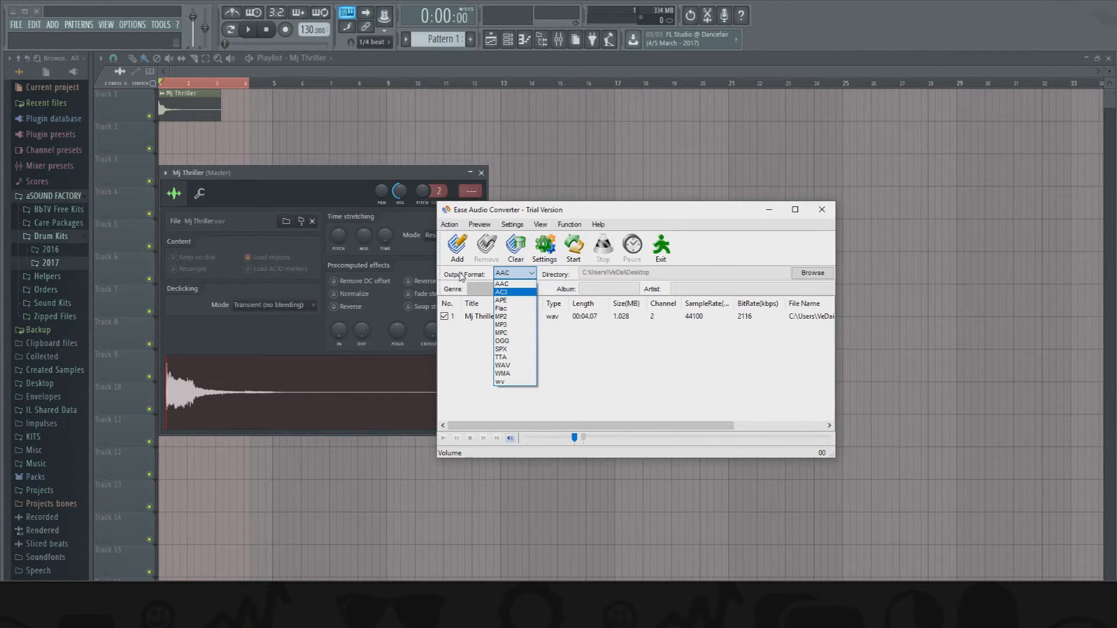
click(500, 382)
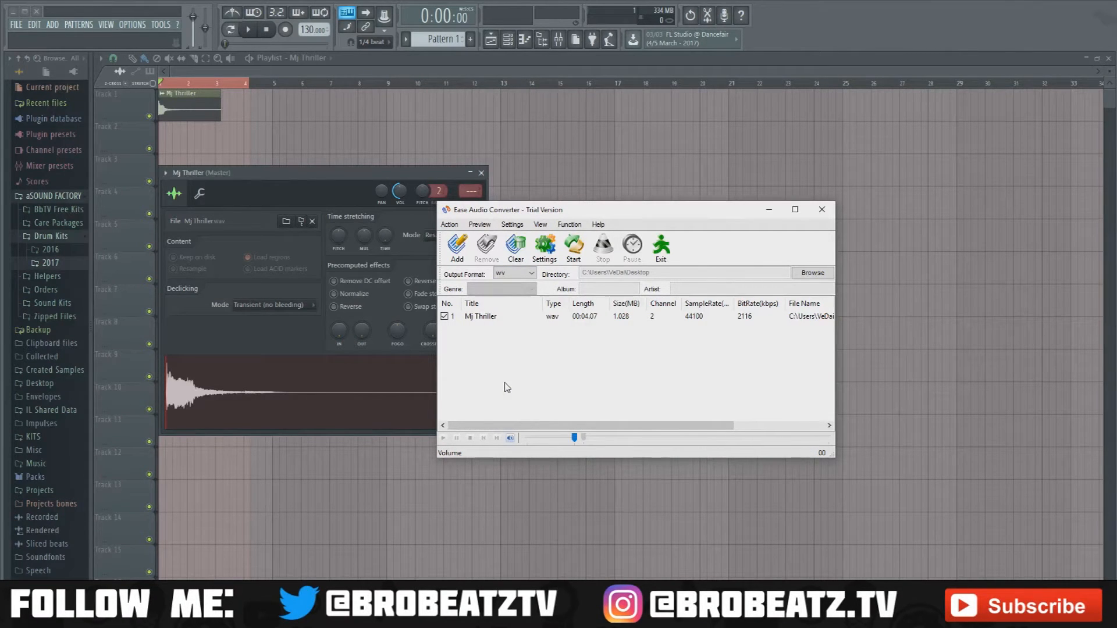
click(480, 315)
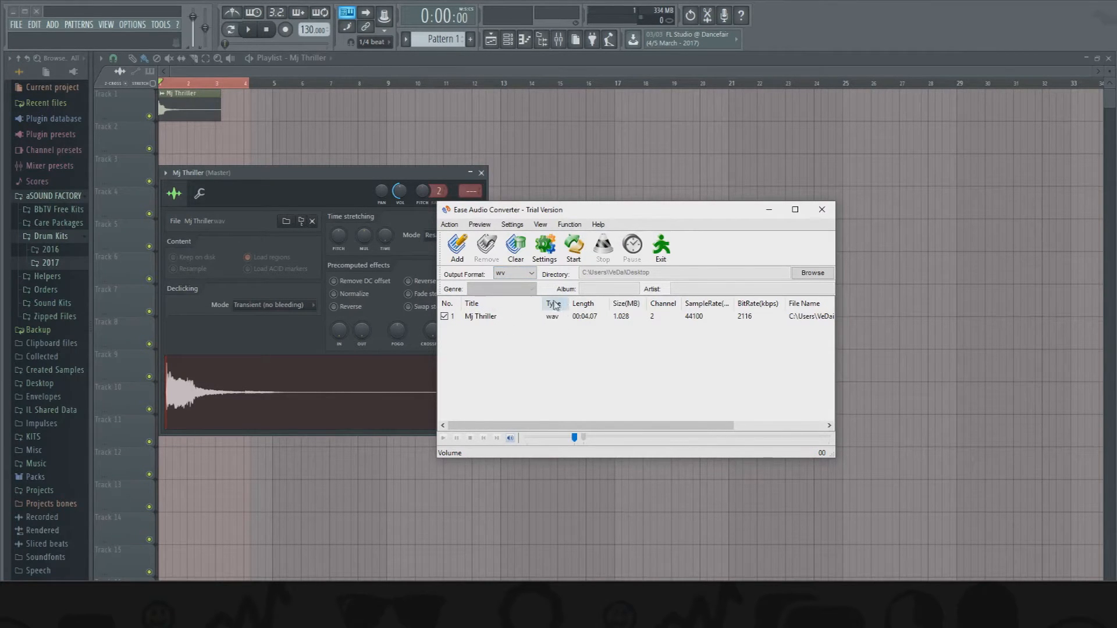
click(573, 248)
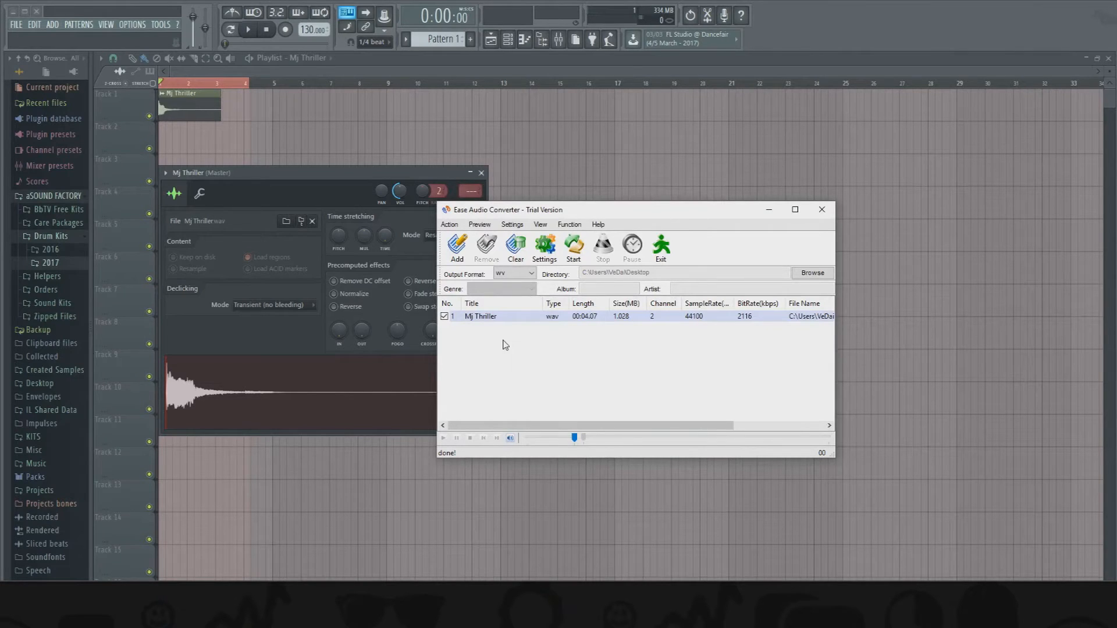
mouse_move(487, 344)
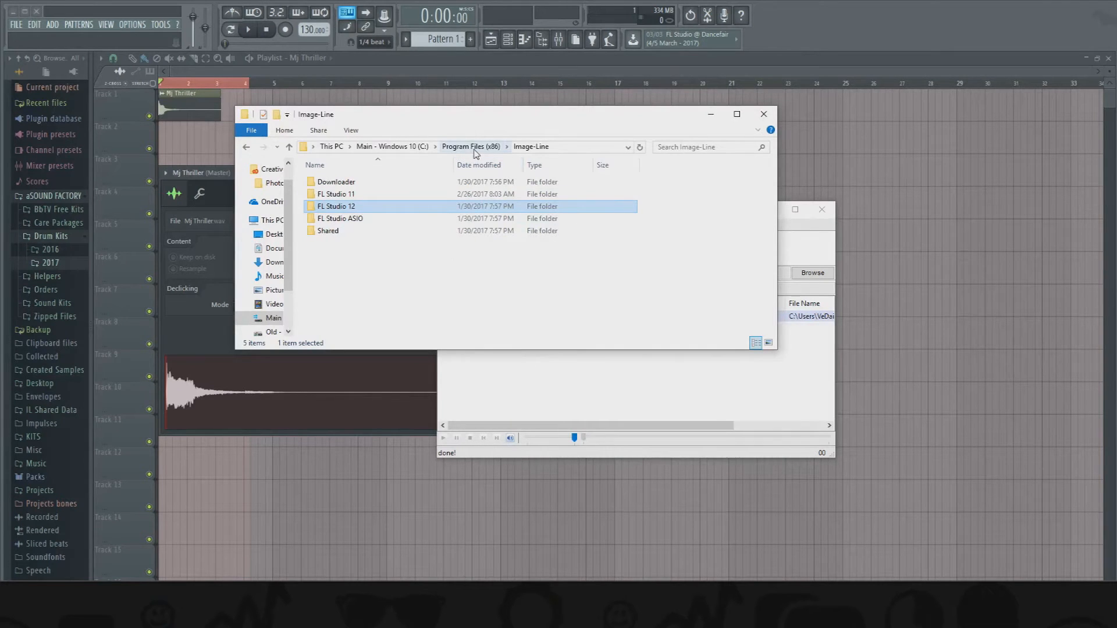
- Browse into FL Studio 12's Artwork\Skins\Default folder and select RenderSnd.wv
click(335, 194)
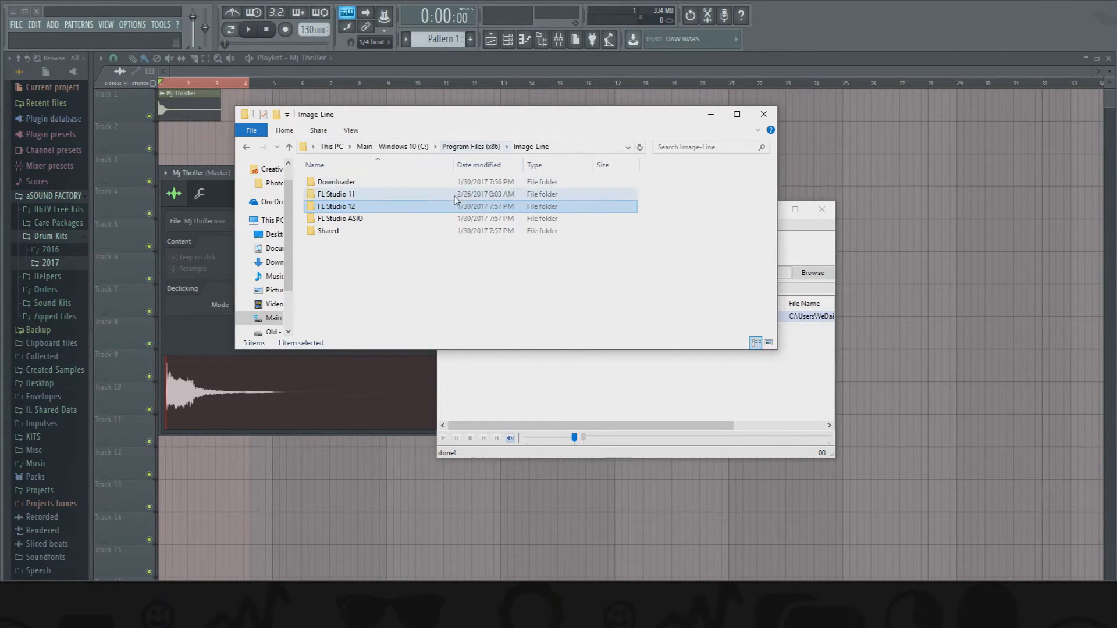
mouse_move(354, 208)
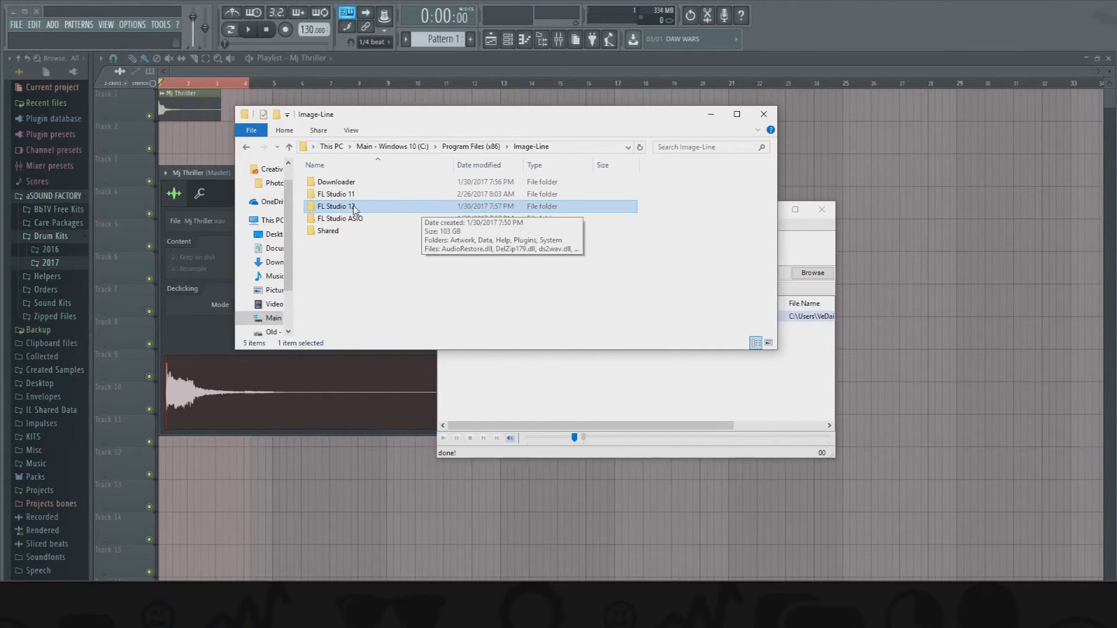
double_click(338, 207)
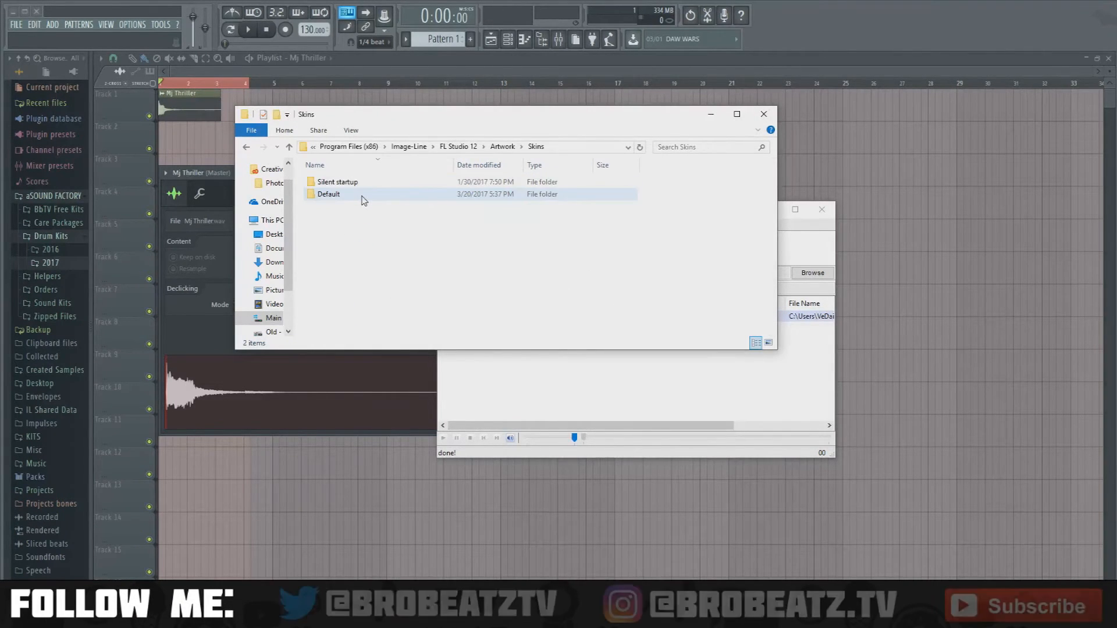
double_click(328, 194)
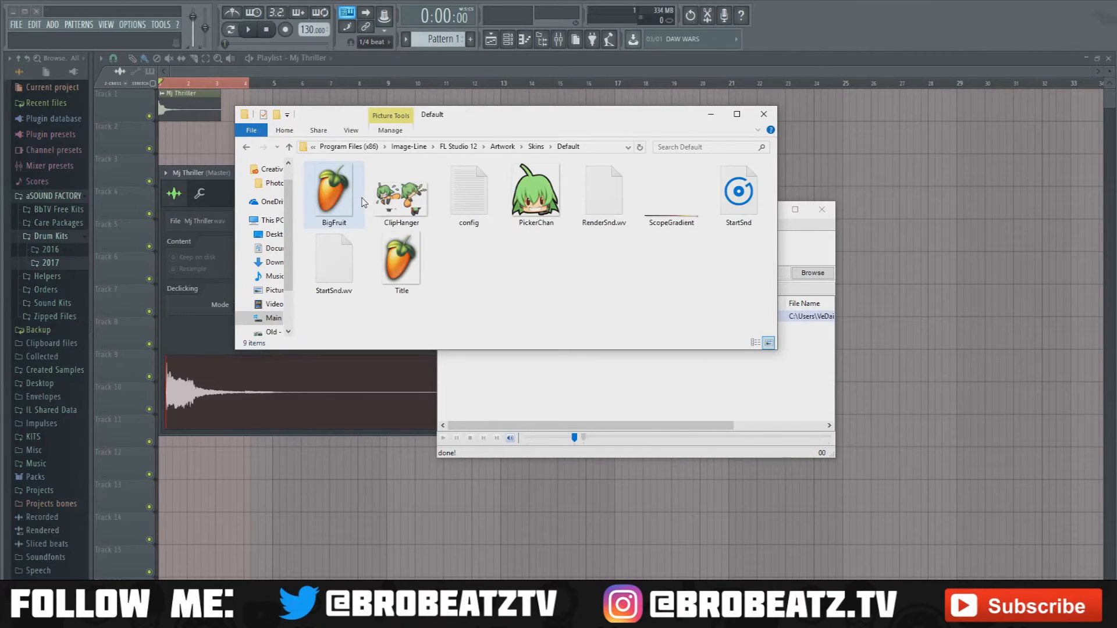
click(603, 192)
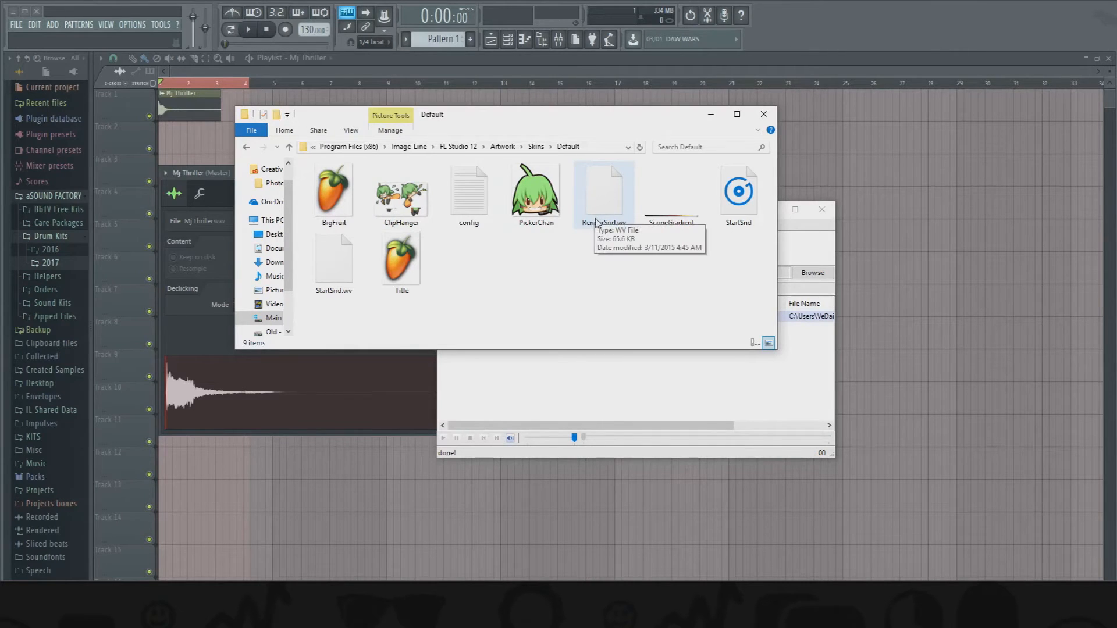
right_click(604, 188)
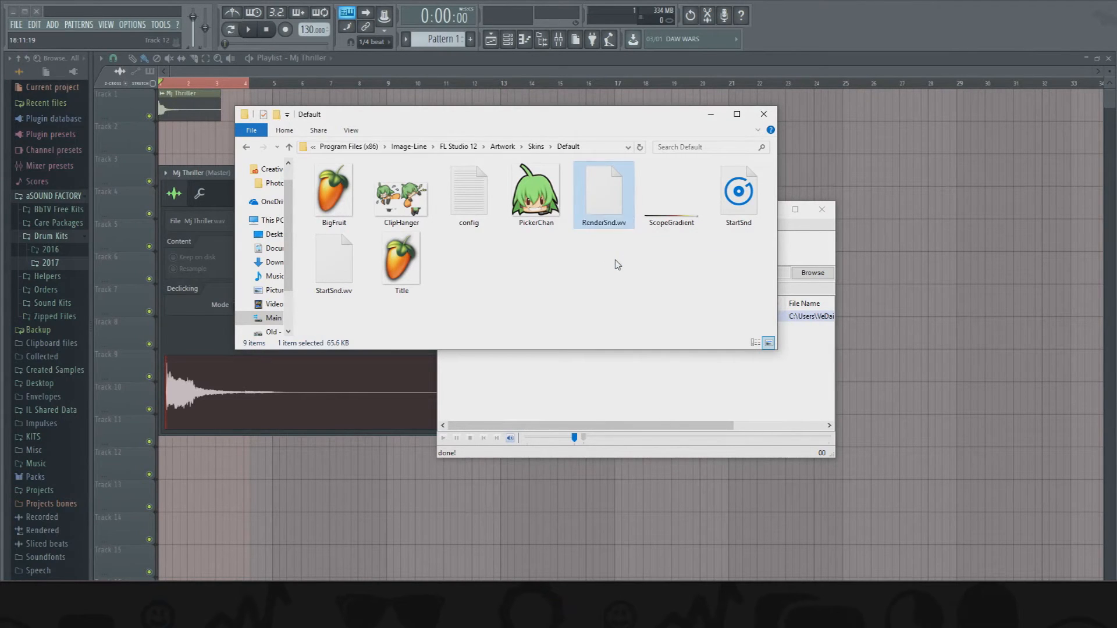
mouse_move(603, 198)
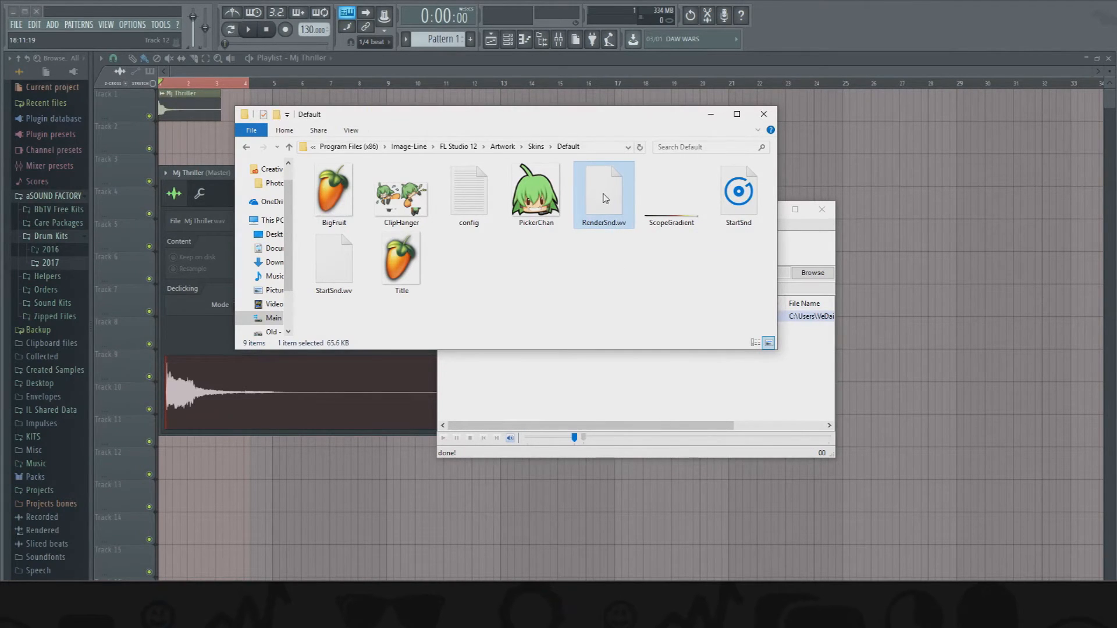
mouse_move(603, 195)
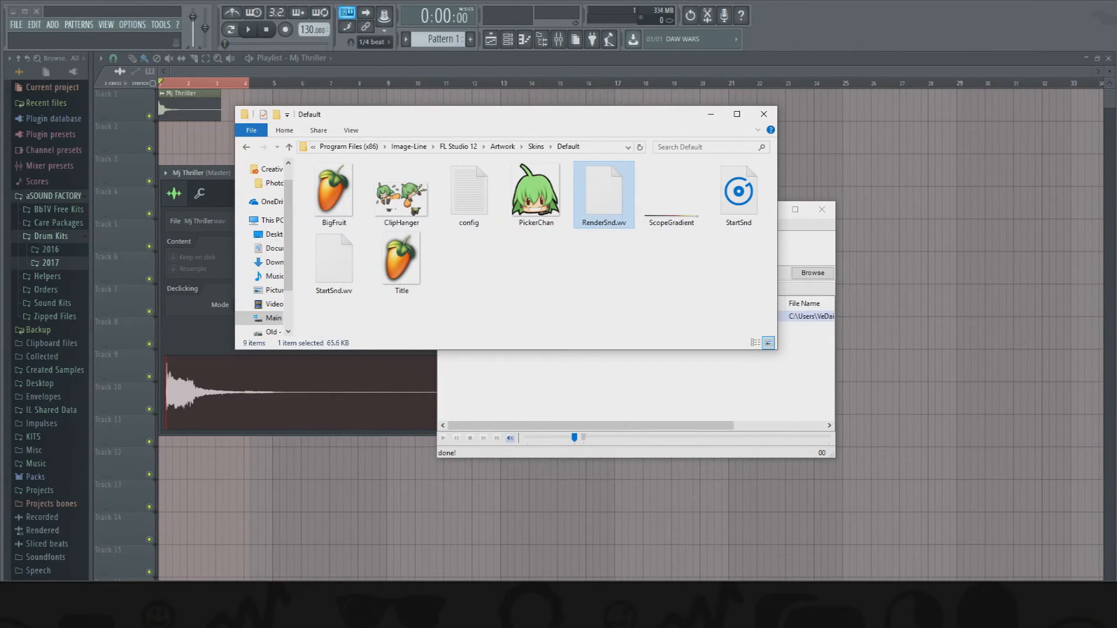
- Create an OG folder in Default and move the original RenderSnd.wv into it
right_click(520, 321)
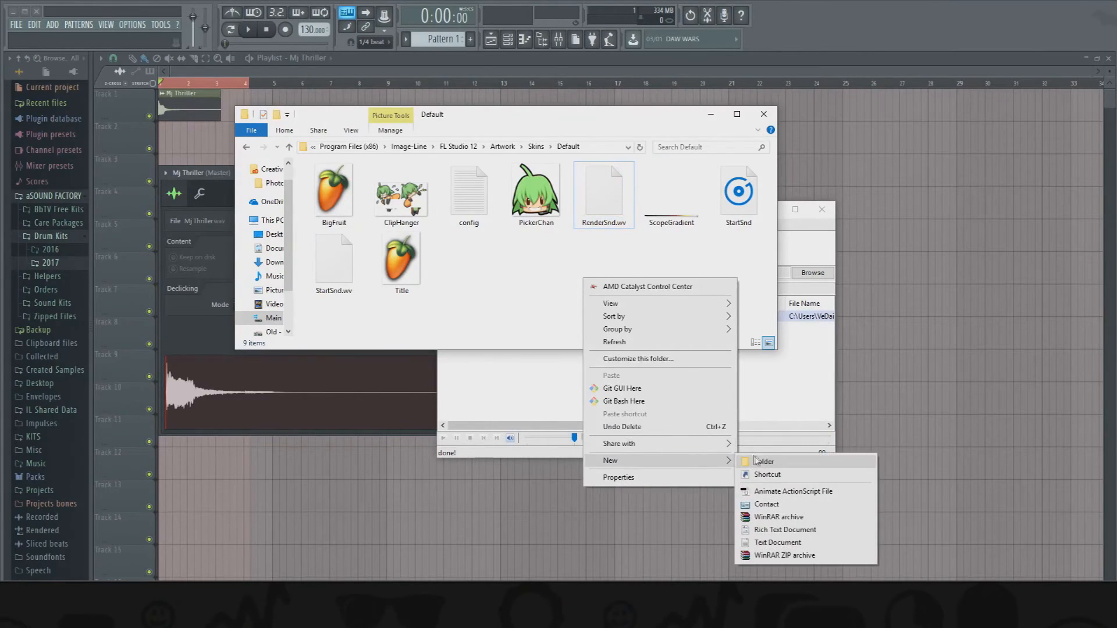
click(762, 460)
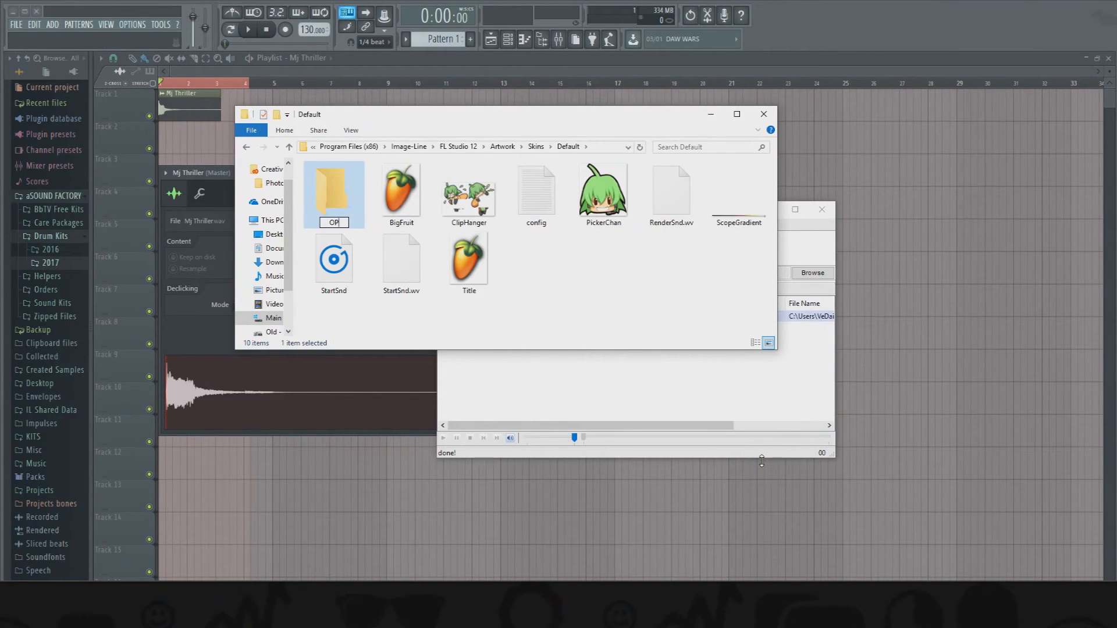
text(OG)
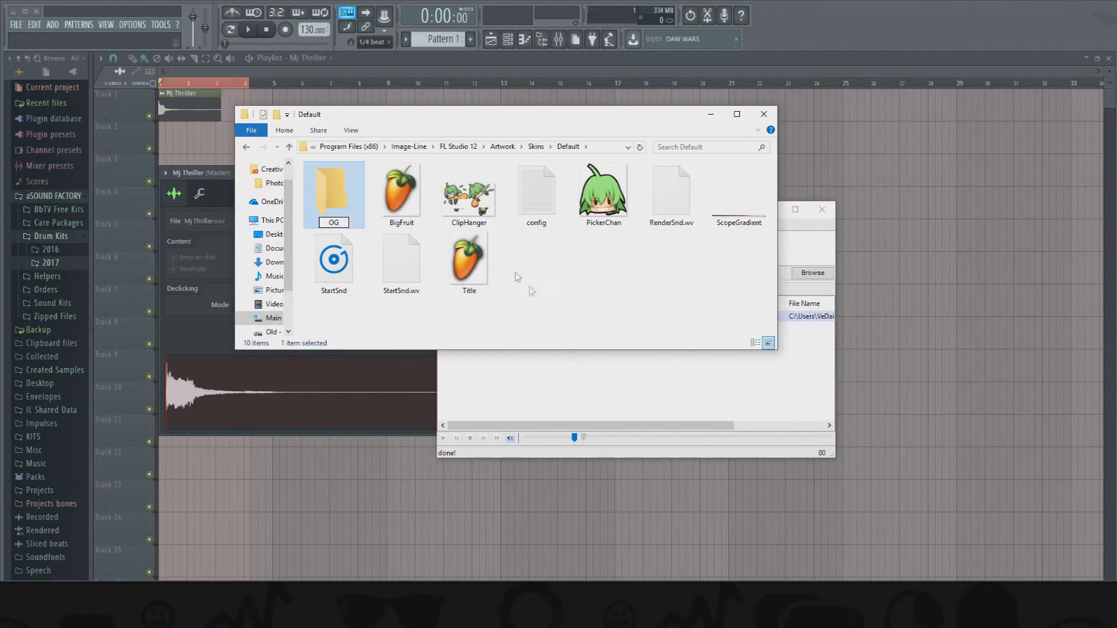
click(670, 192)
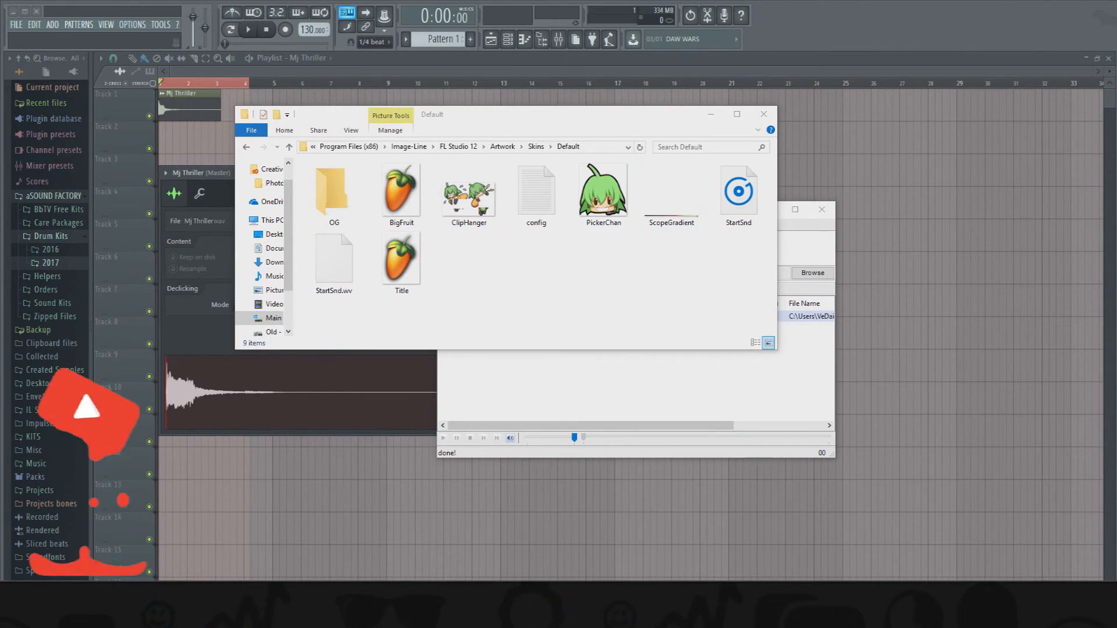
click(670, 188)
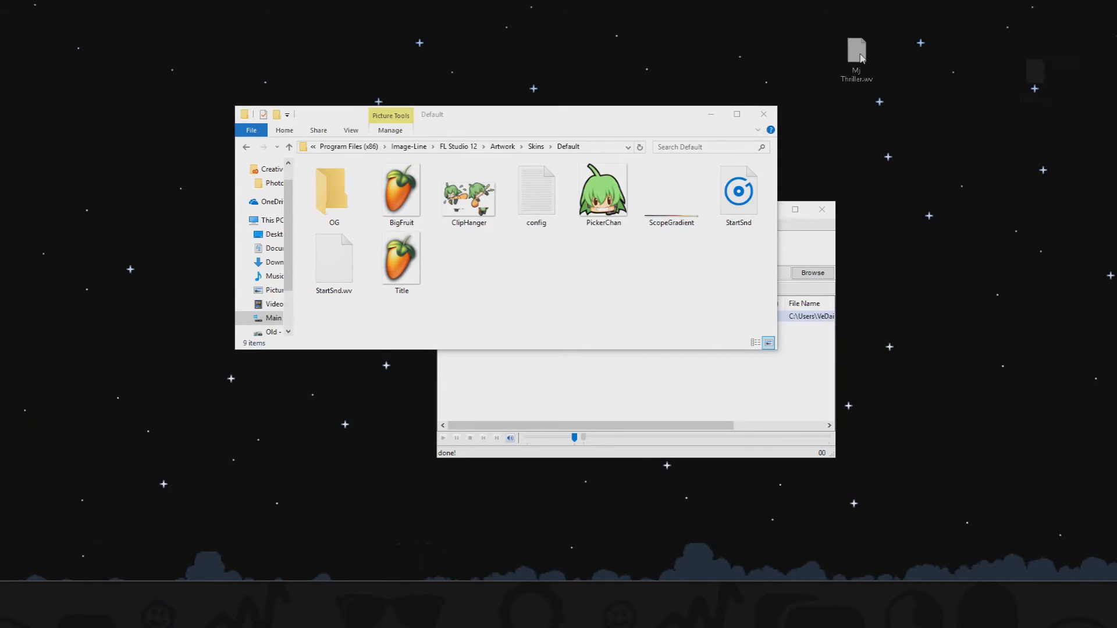
- Move the converted file, renamed RenderSnd.wv, from the desktop into the Default skins folder
drag(857, 53, 196, 329)
text(RenderSnd)
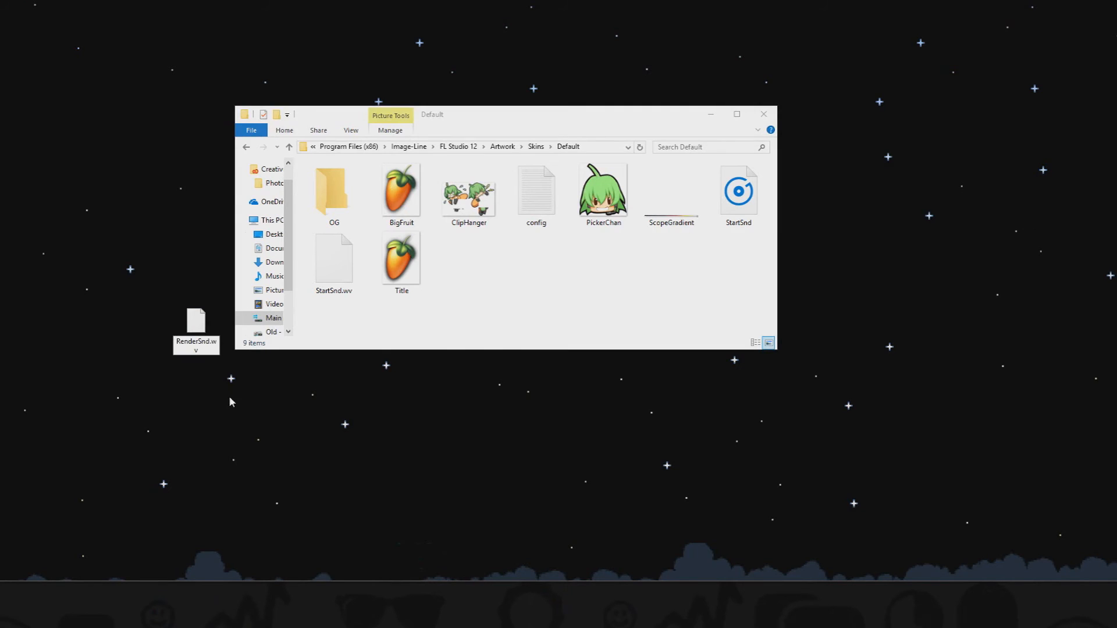
click(196, 321)
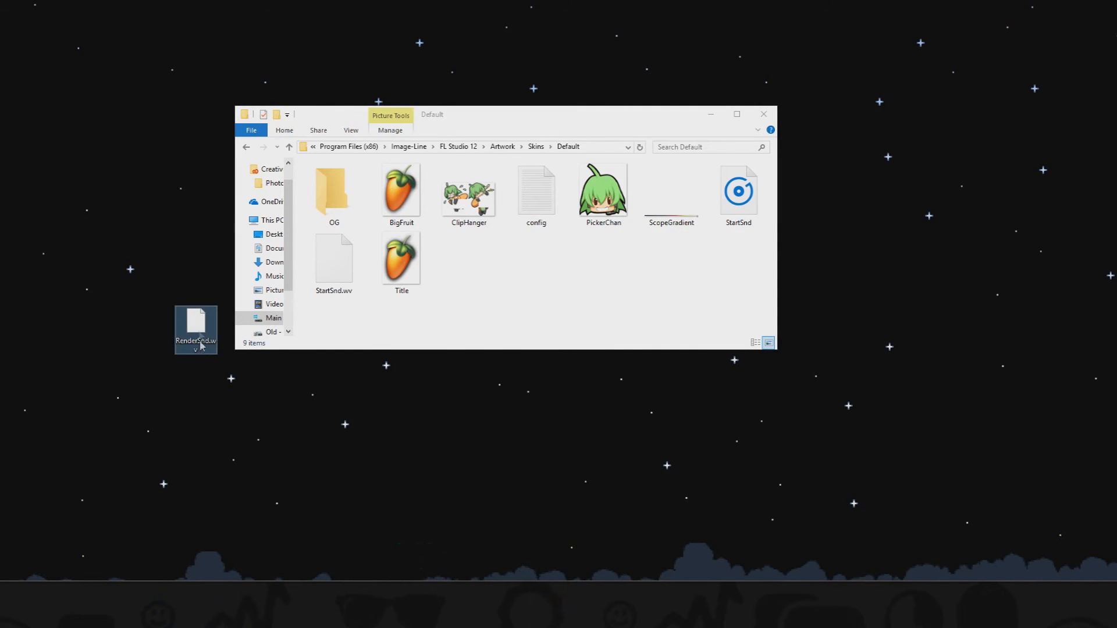
drag(195, 328, 469, 264)
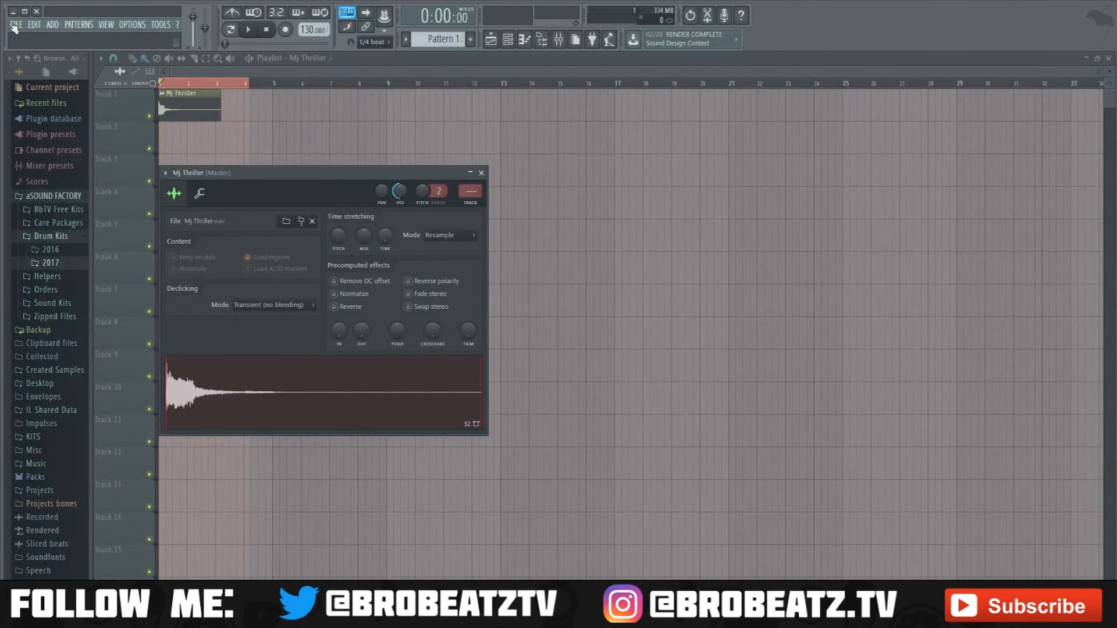
mouse_move(14, 28)
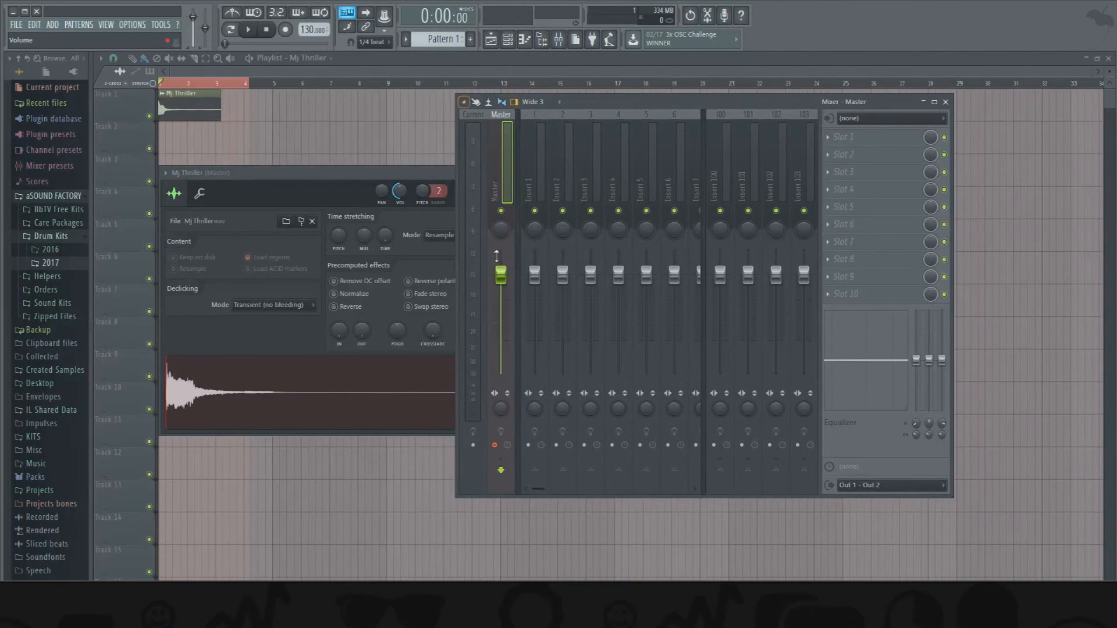
- Render the Master track again to test the new render-complete sound
click(464, 101)
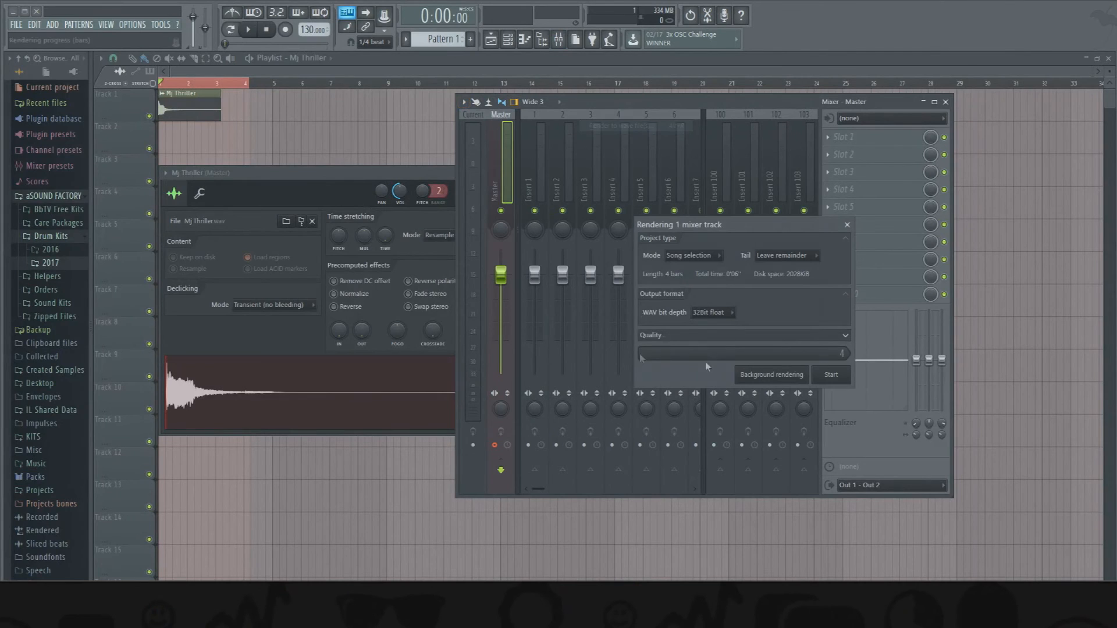
click(829, 375)
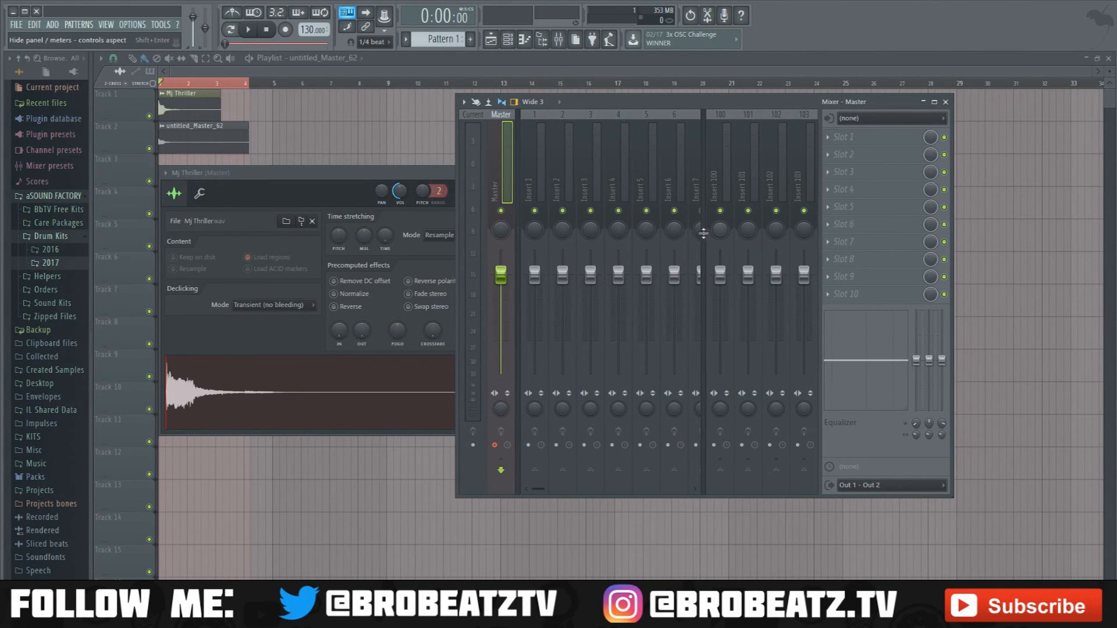
mouse_move(703, 229)
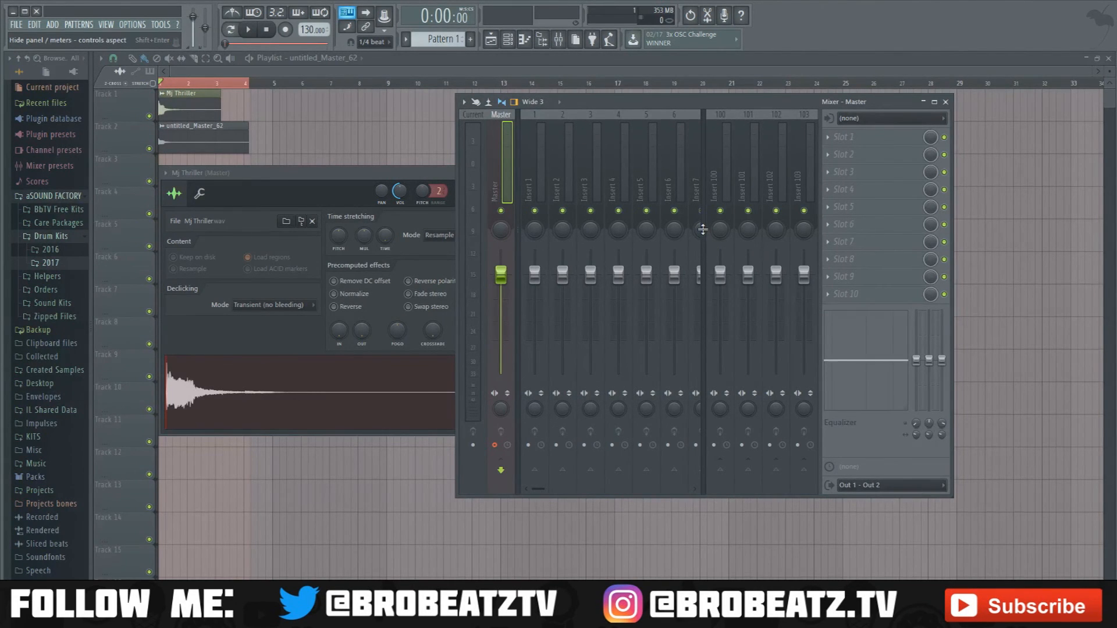